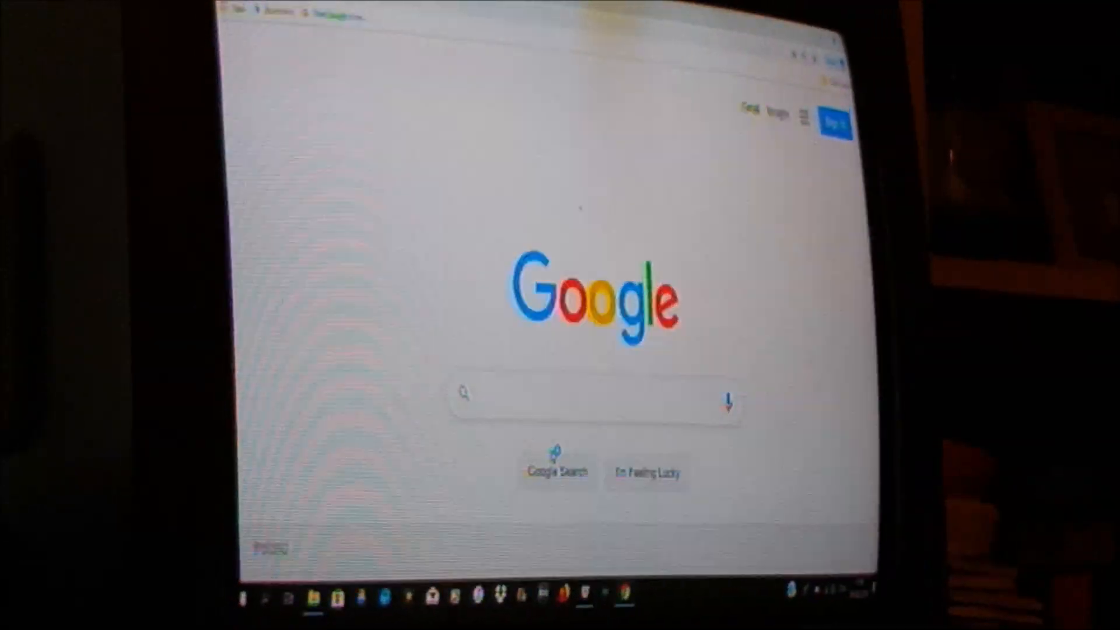
- Search Google for 'facebook' by picking the suggestion after typing 'f'
type("f")
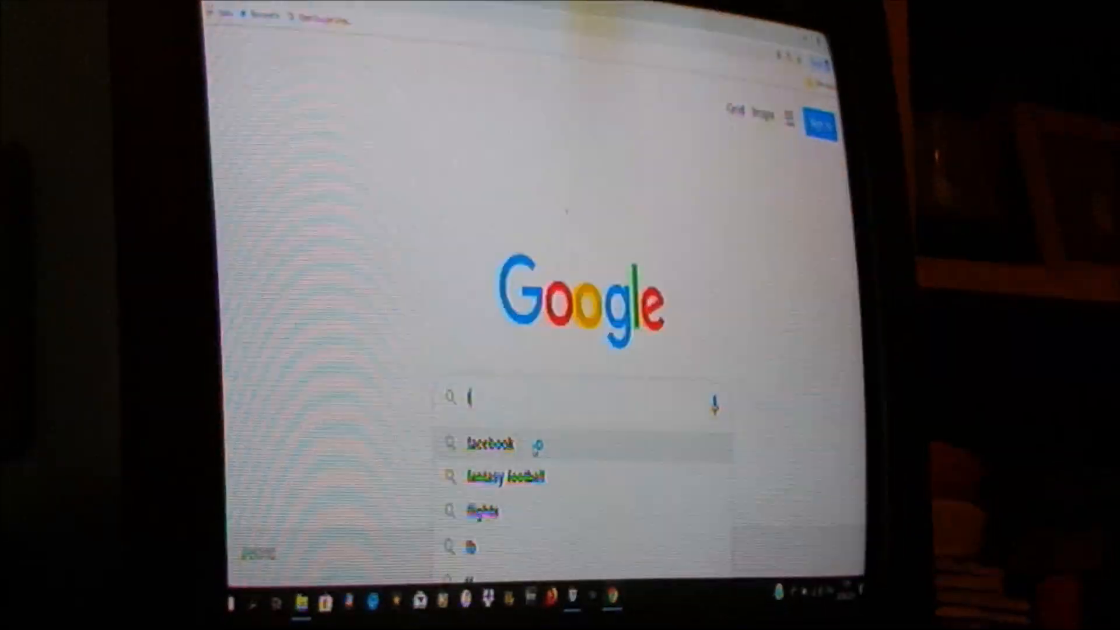
left_click(488, 444)
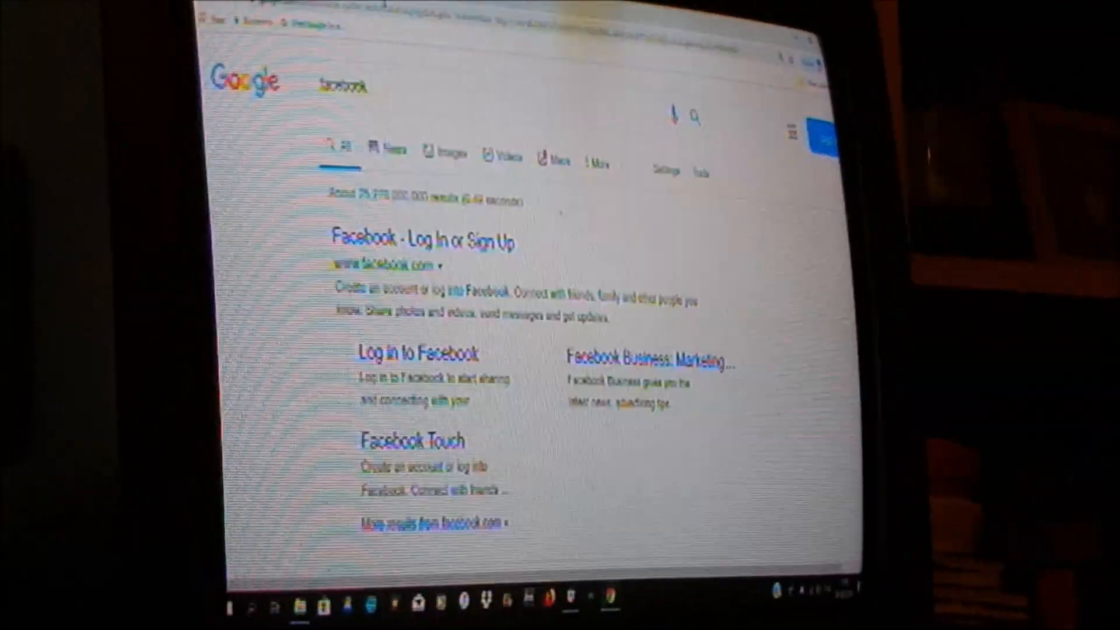